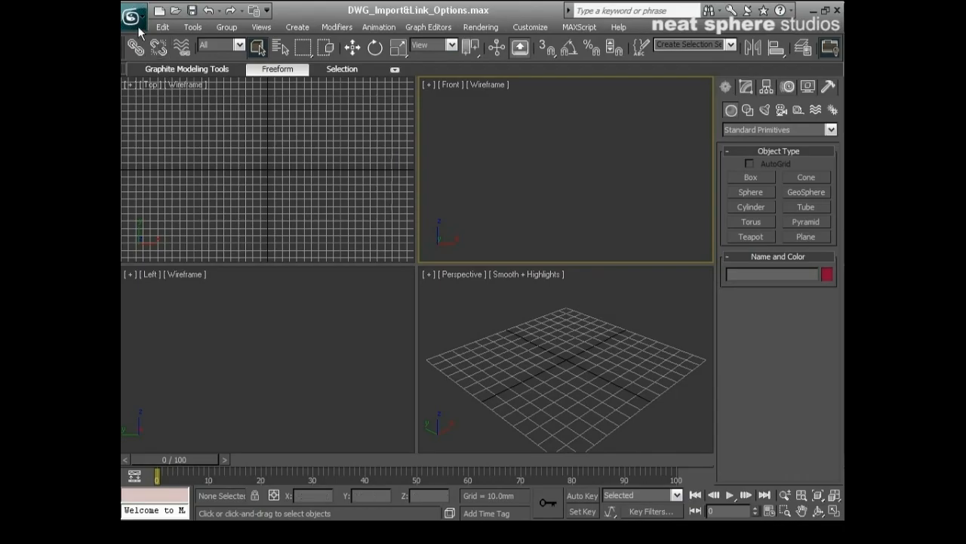
- Open File Link Manager from the application menu's References submenu
left_click(133, 14)
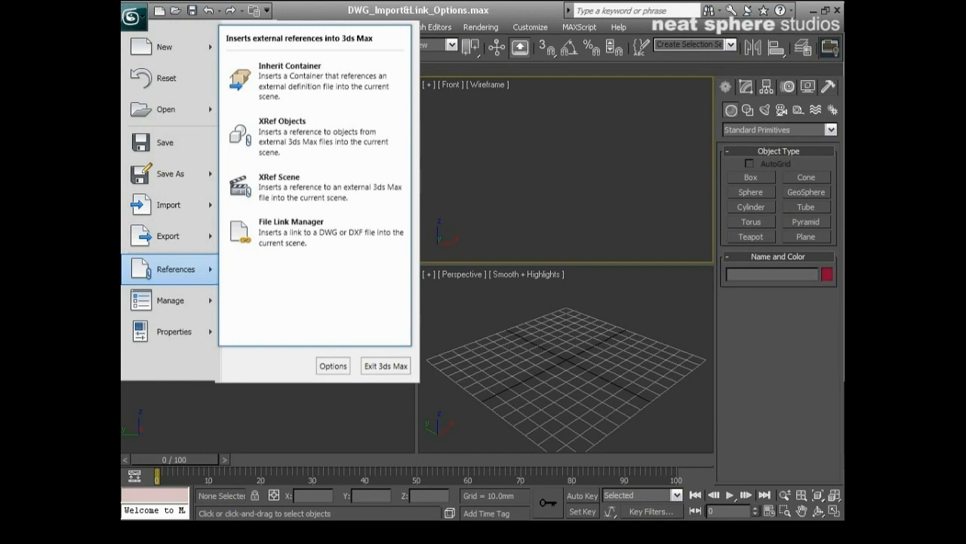
mouse_move(165, 109)
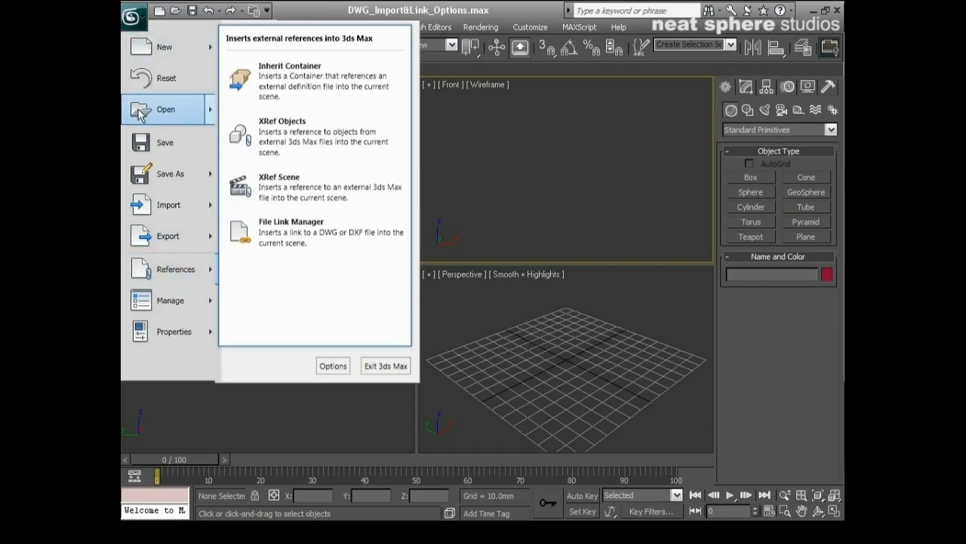
mouse_move(170, 269)
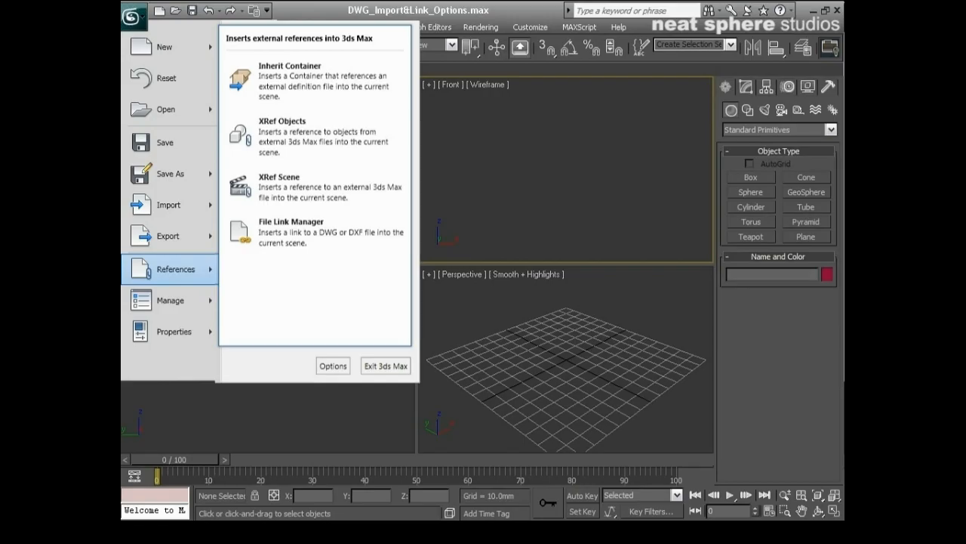
left_click(291, 221)
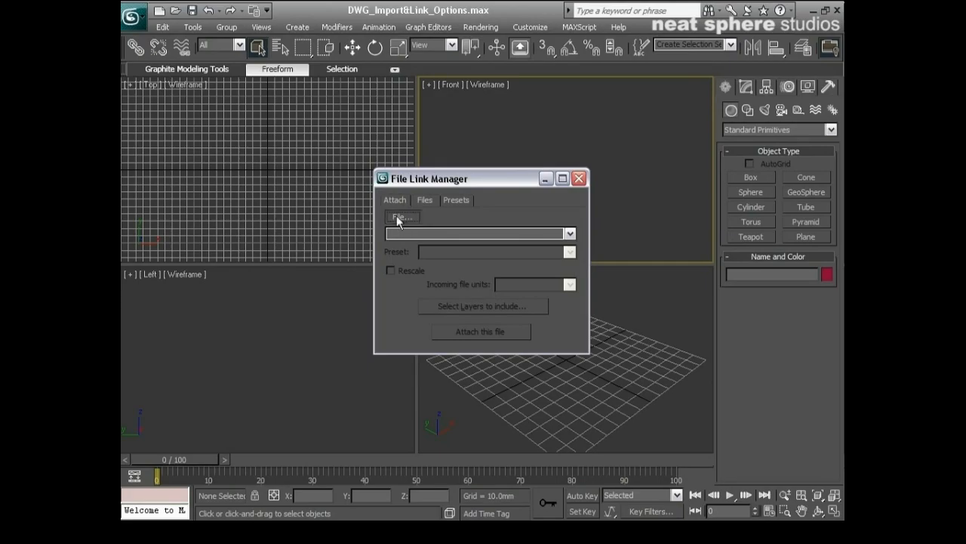
- Choose Plots 01&02ca.dwg from the import folder as the drawing to attach
left_click(401, 216)
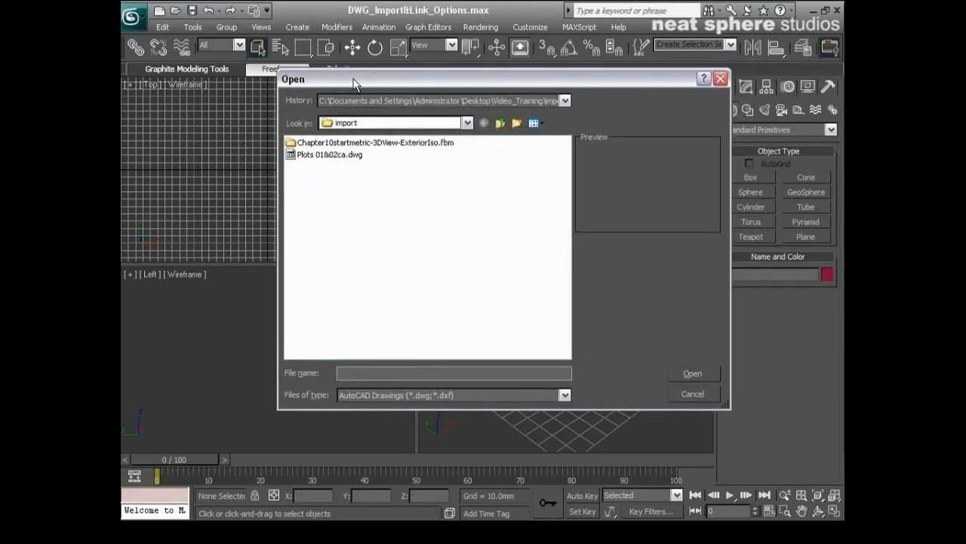
left_click(329, 154)
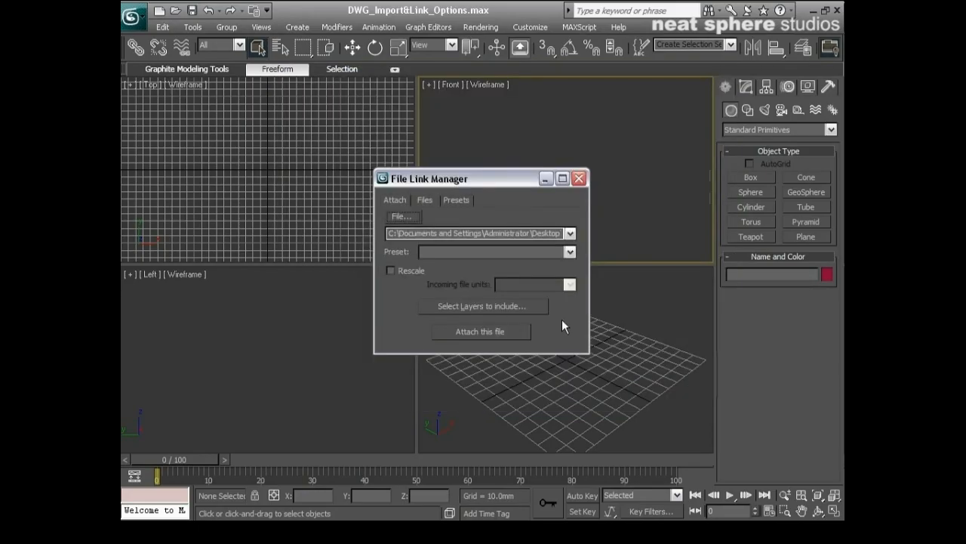
mouse_move(397, 298)
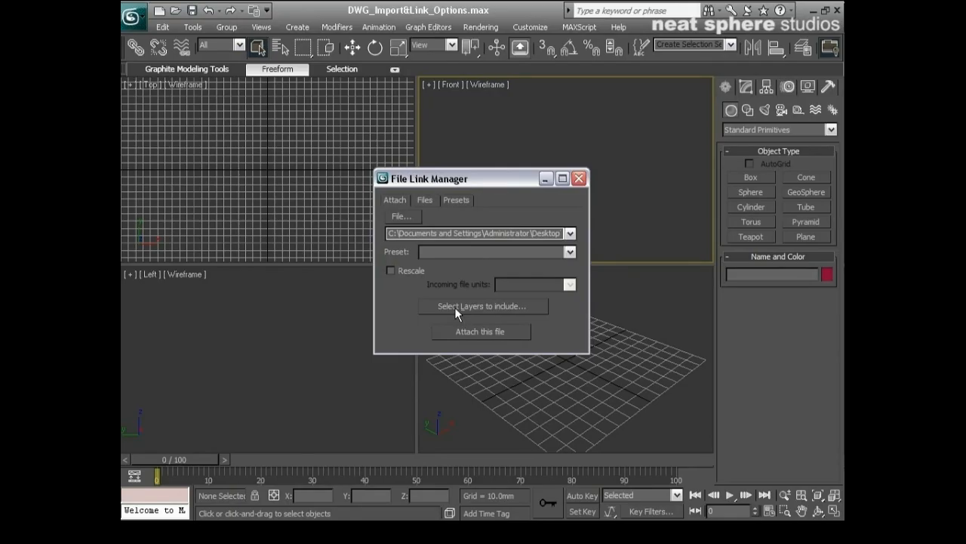
- Show the drawing's layer list for inclusion, with frozen layers skipped
left_click(483, 306)
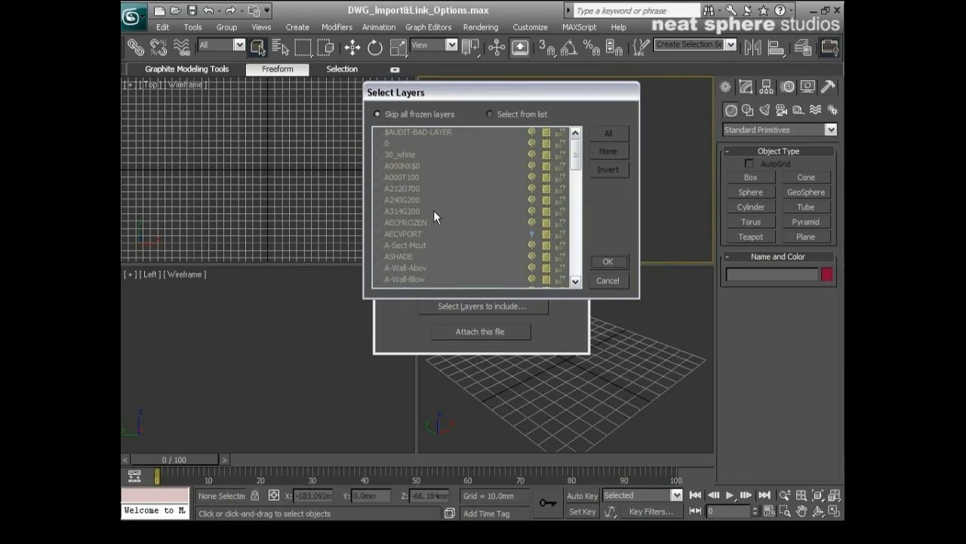
mouse_move(473, 141)
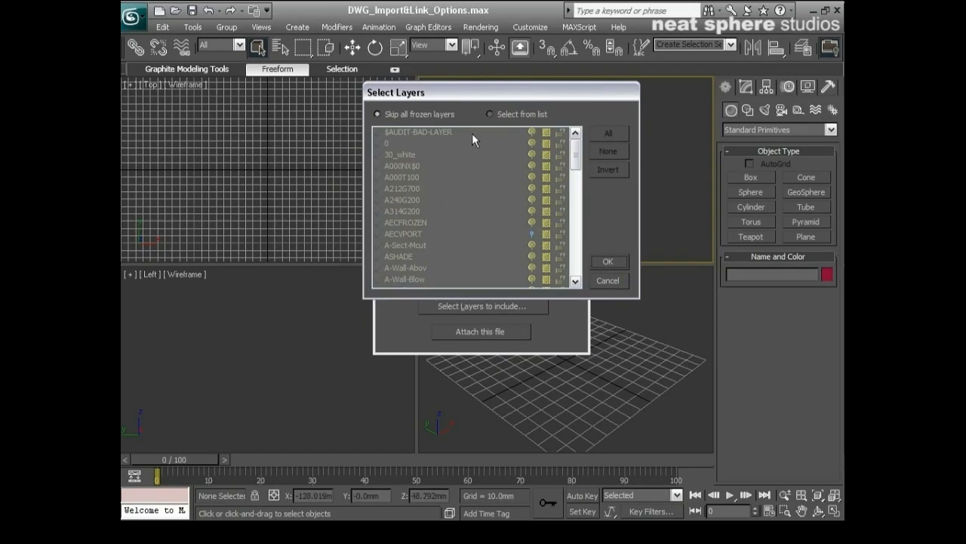
- Select layers from the list, unchecking DefPoints, and review the remaining checked layers
left_click(490, 114)
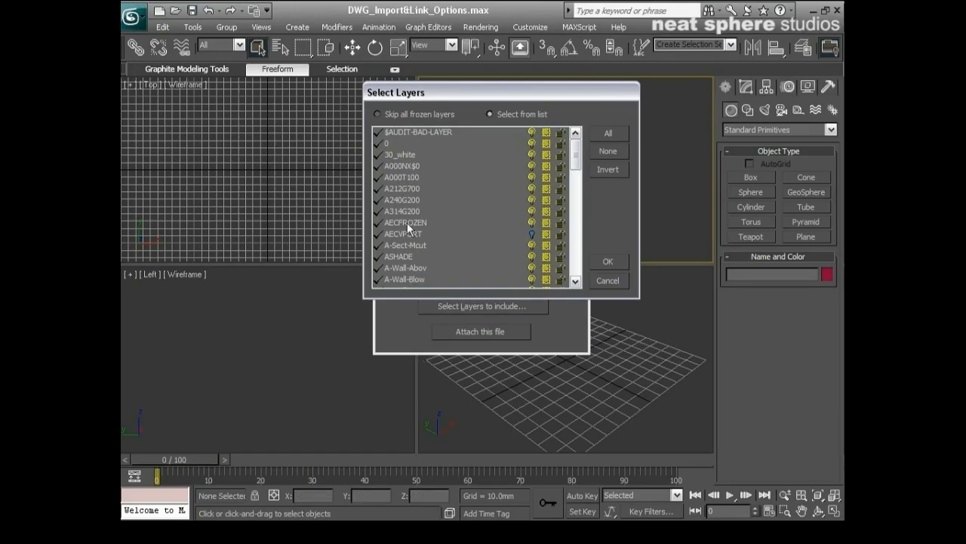
mouse_move(403, 177)
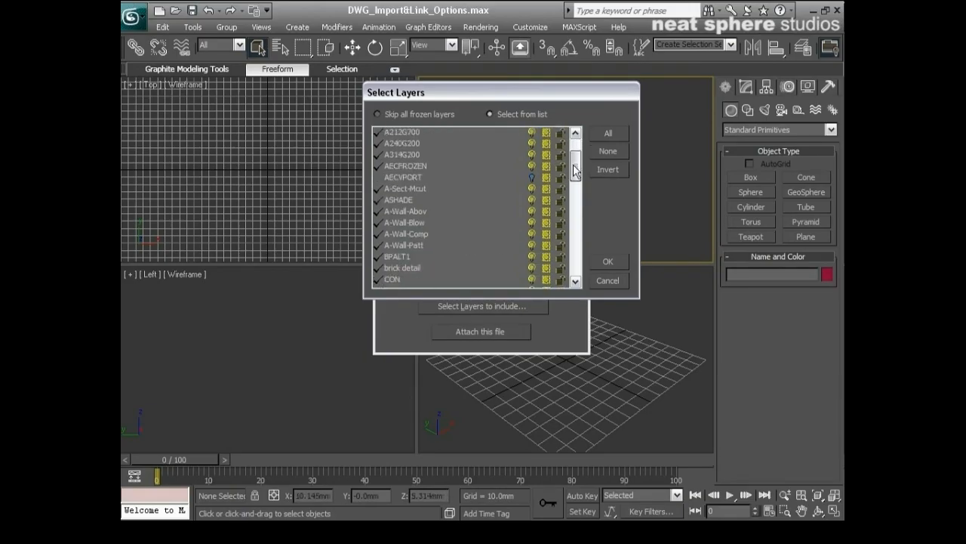
scroll("down", 3)
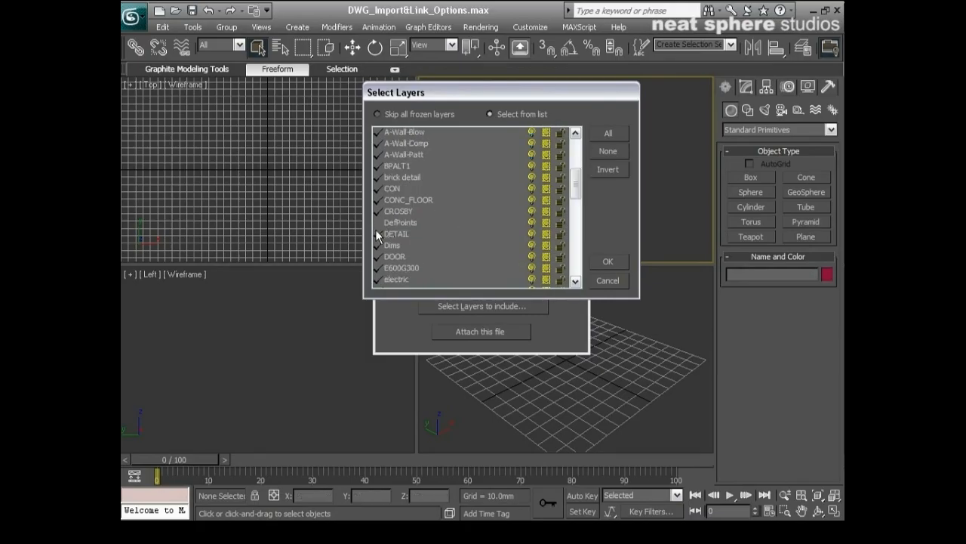
left_click(378, 244)
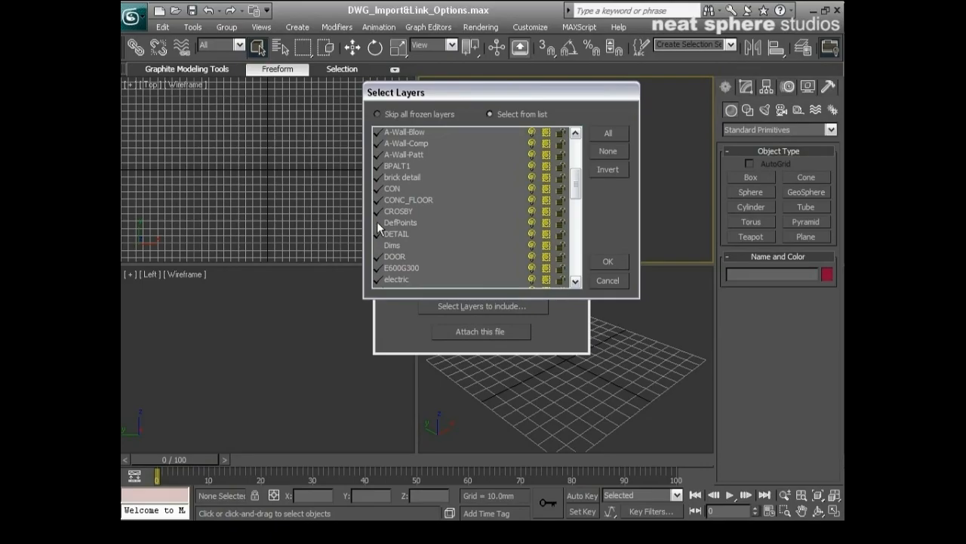
mouse_move(404, 225)
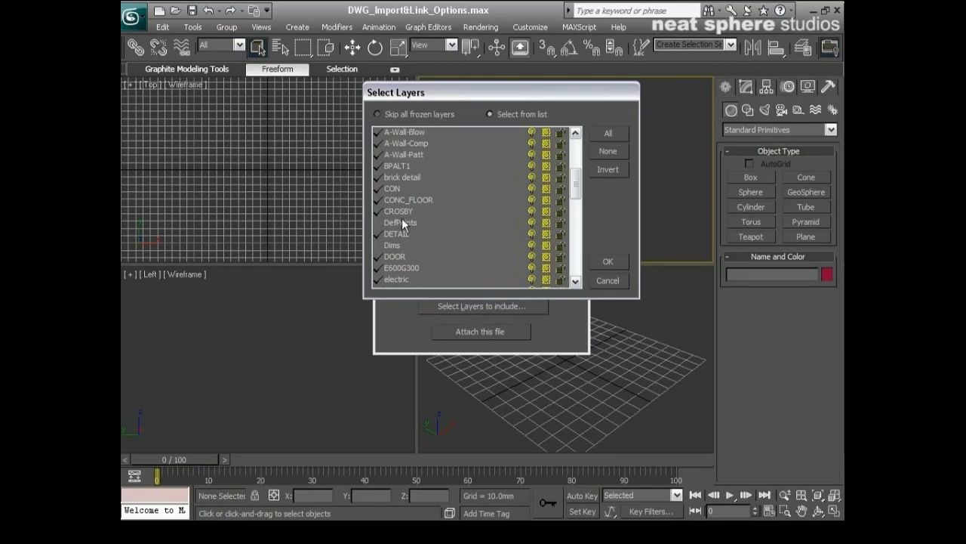
mouse_move(397, 253)
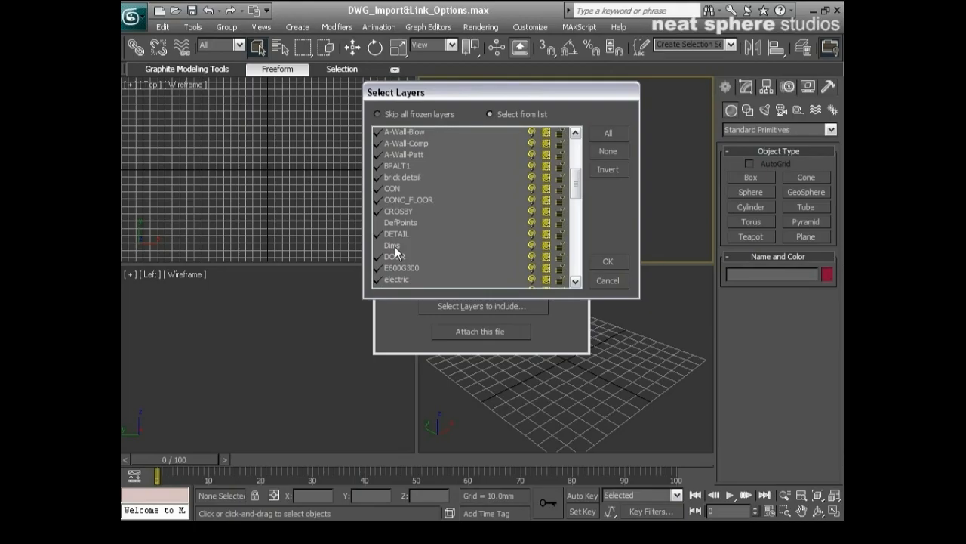
scroll("down", 3)
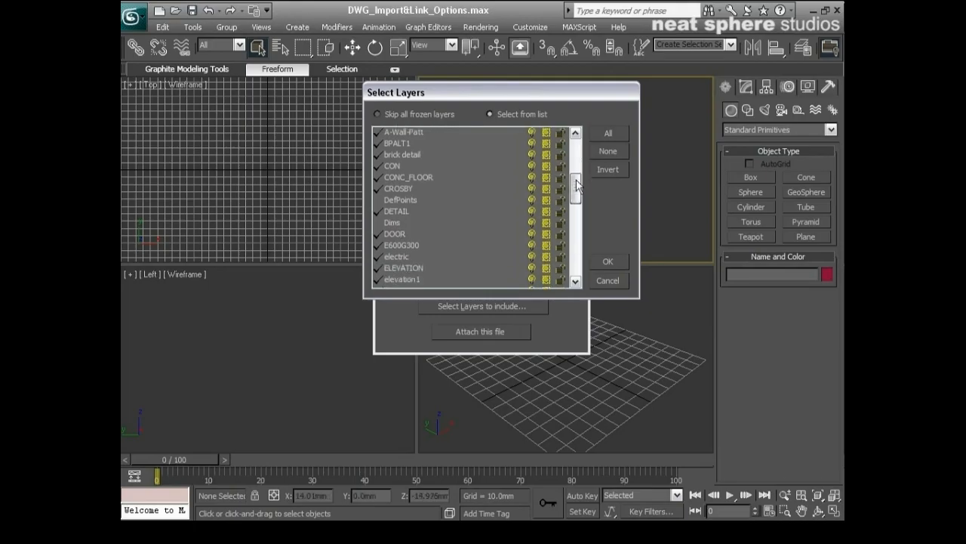
scroll("down", 3)
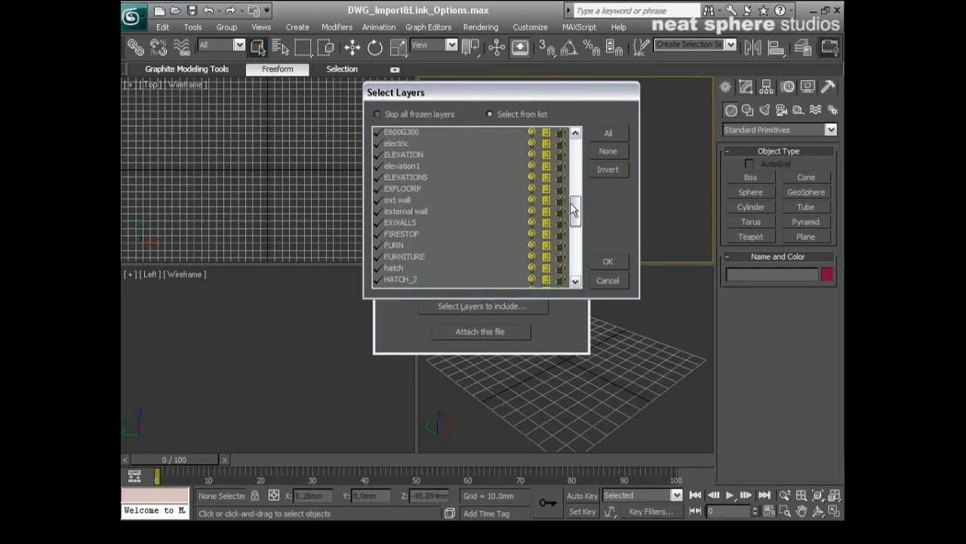
scroll("down", 3)
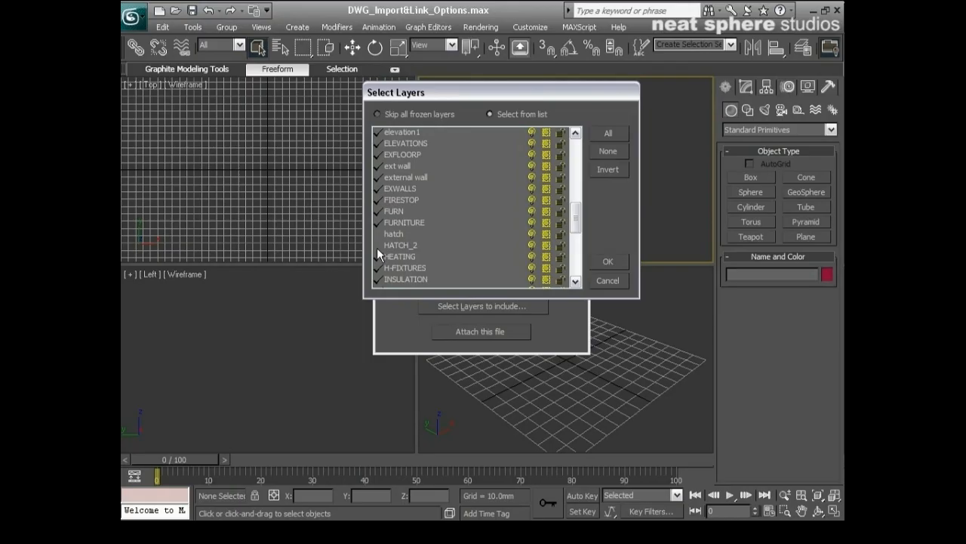
mouse_move(397, 228)
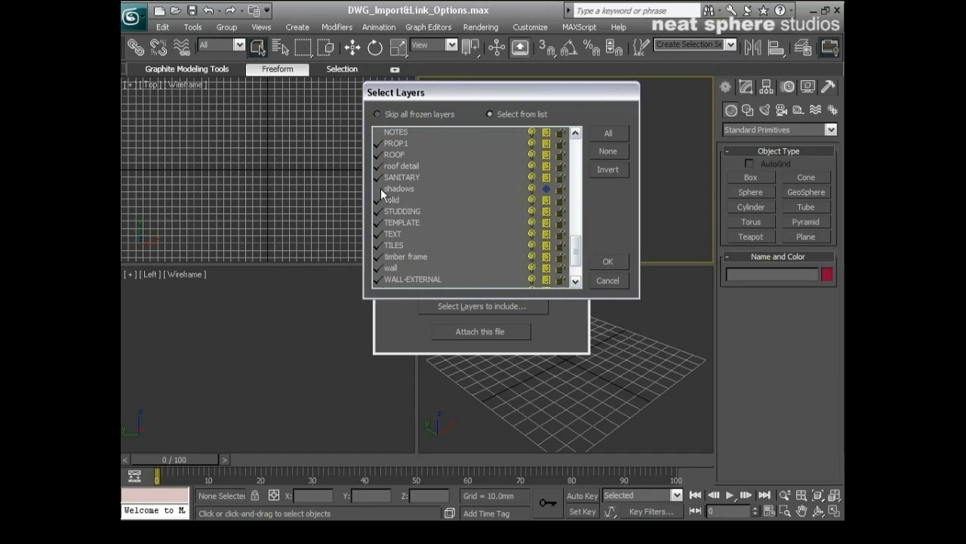
scroll("down", 3)
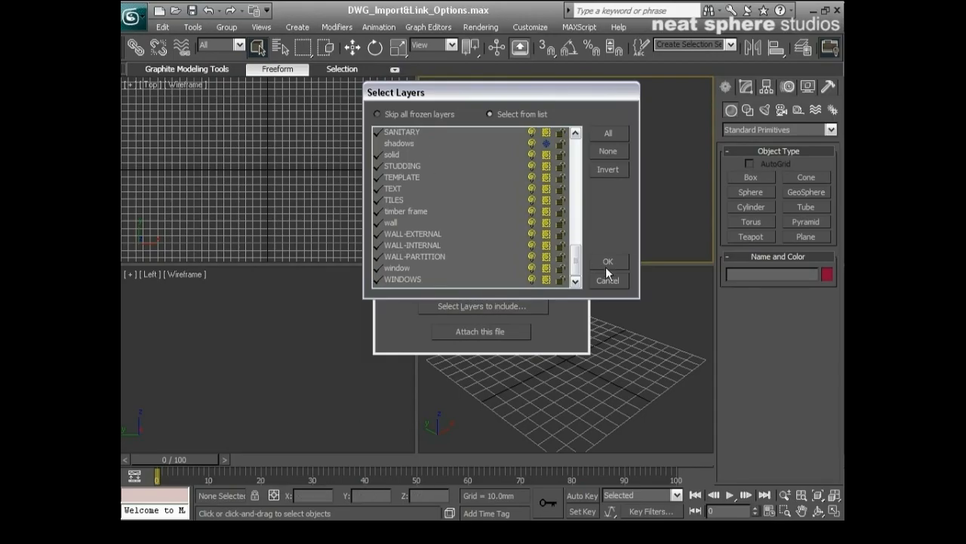
left_click(607, 262)
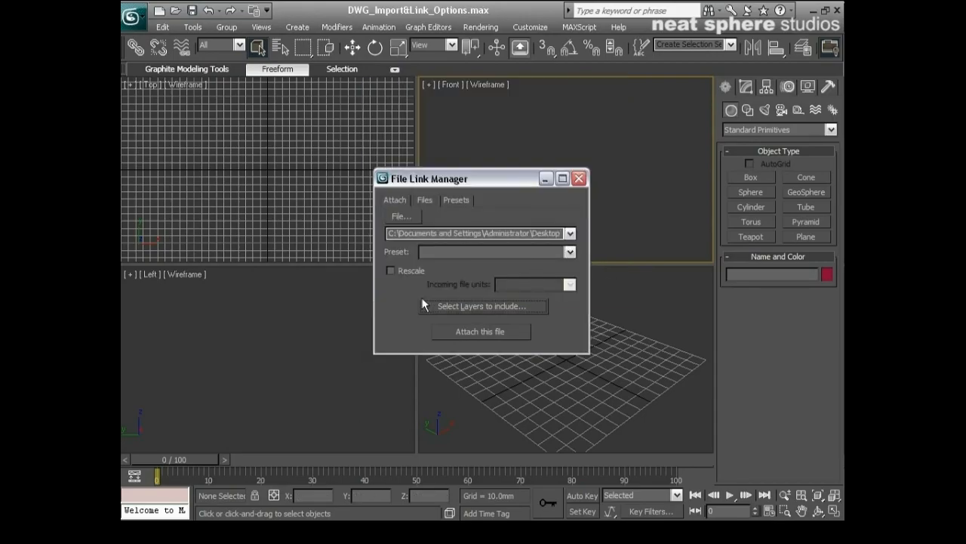
mouse_move(504, 274)
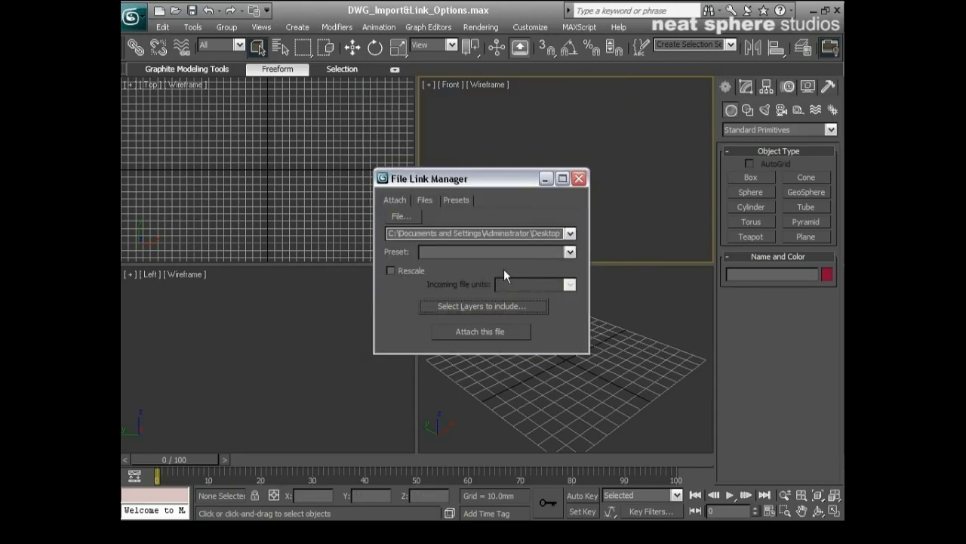
left_click(570, 251)
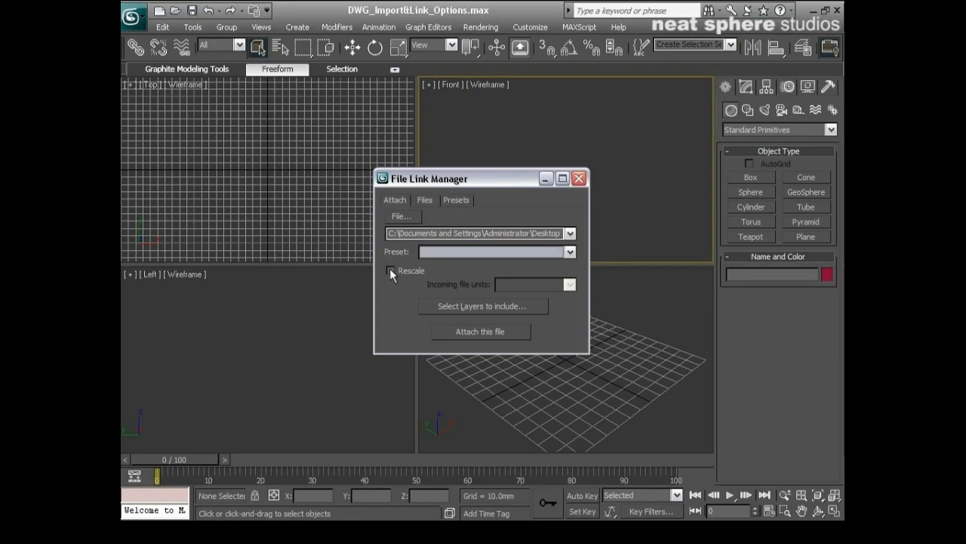
left_click(392, 270)
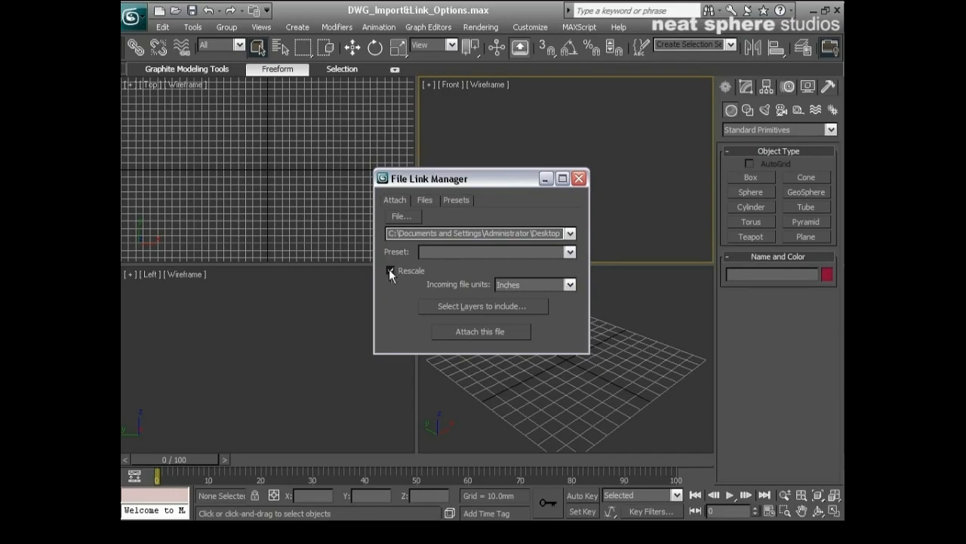
left_click(392, 271)
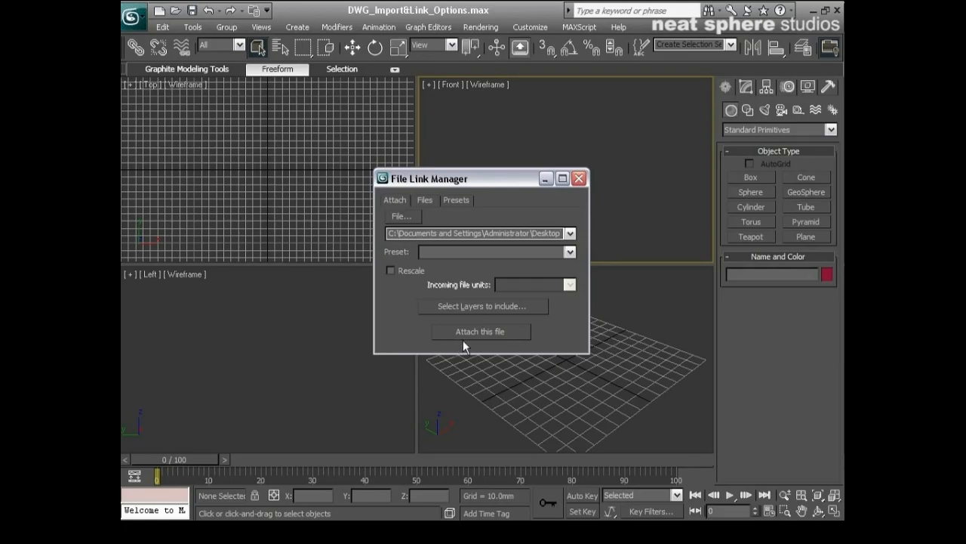
- Attach Plots 01&02ca.dwg, check it under the Files tab, and close the window
left_click(480, 331)
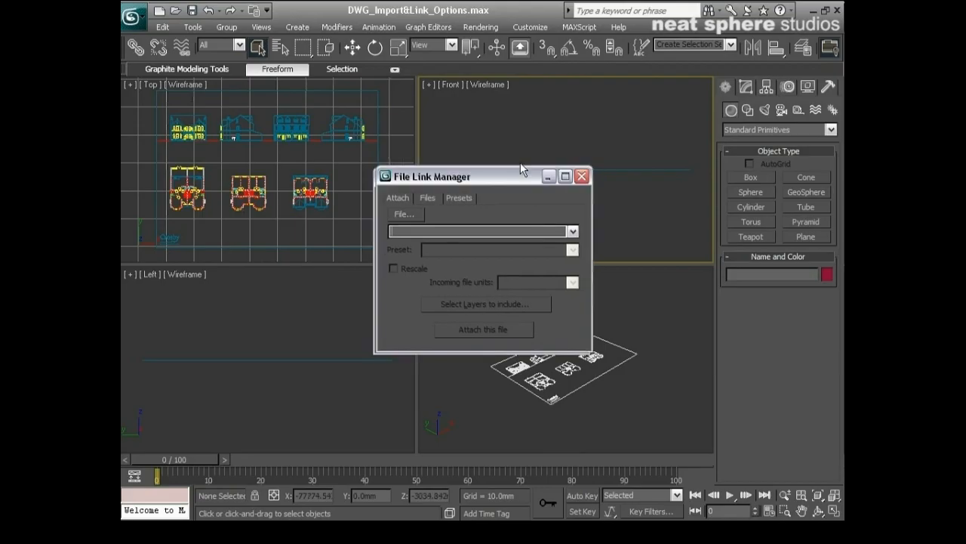
left_click_drag(432, 176, 522, 110)
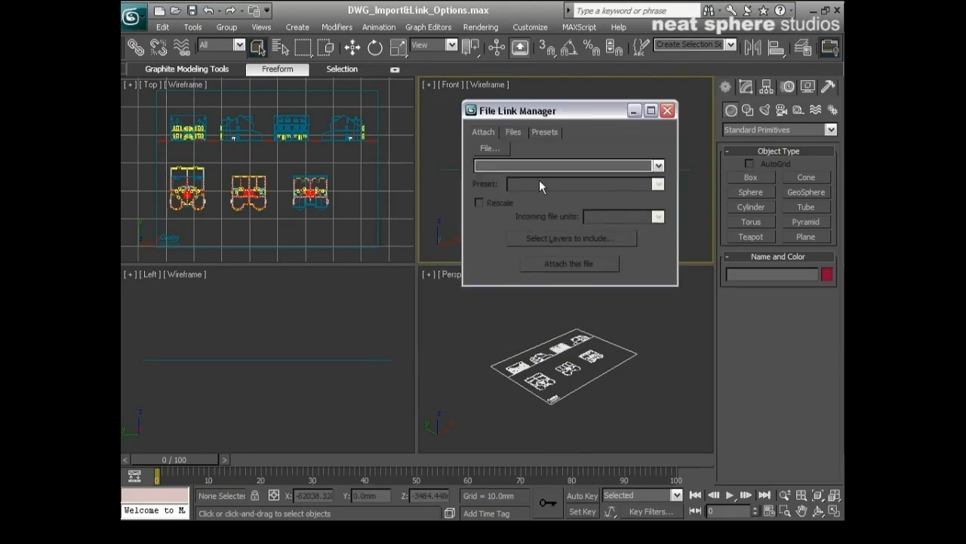
left_click(513, 131)
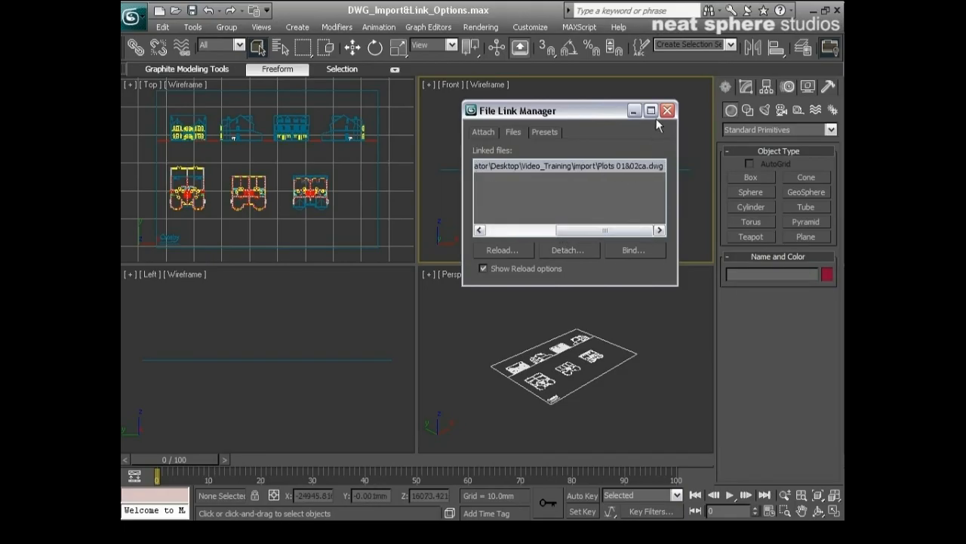
left_click(668, 111)
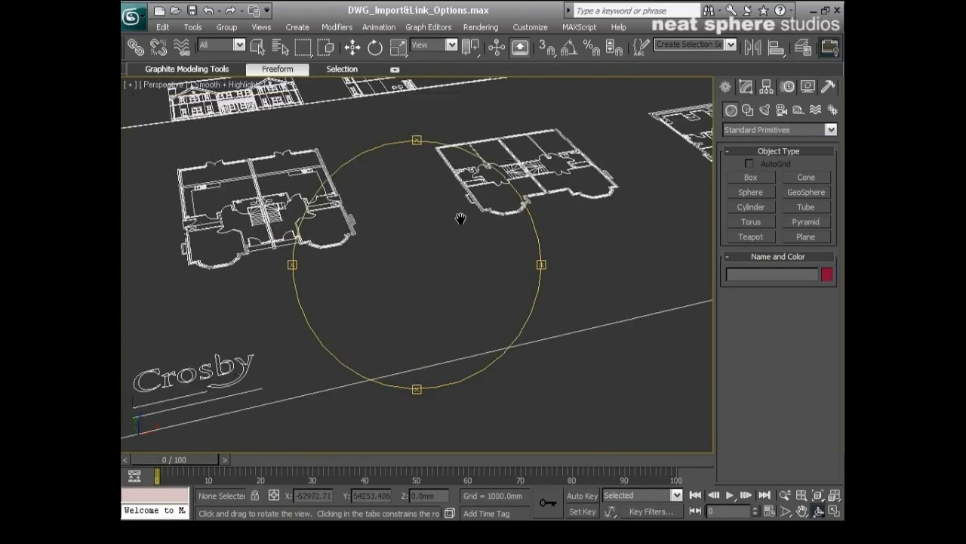
- Orbit and pan the view to inspect the linked house elevations and floor plans
left_click_drag(460, 219, 461, 255)
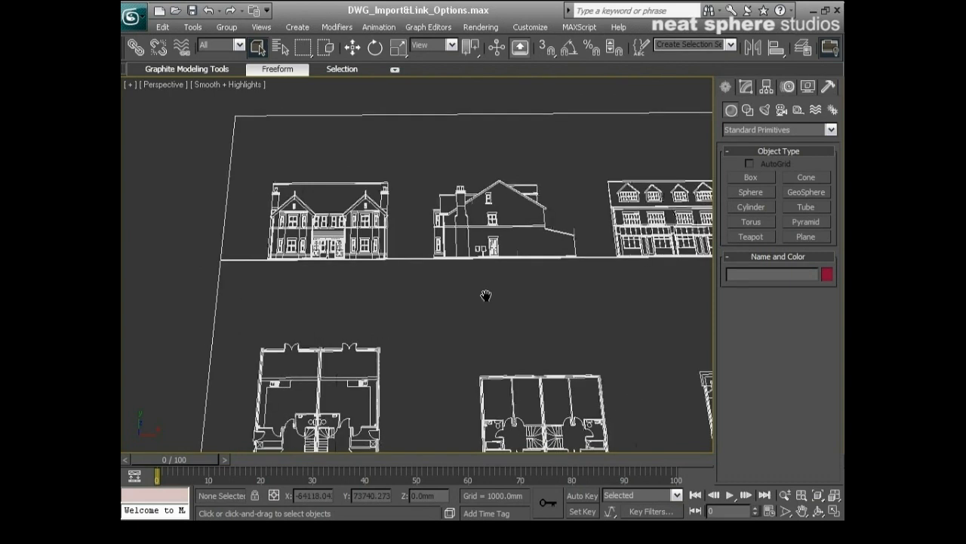
left_click_drag(487, 294, 539, 289)
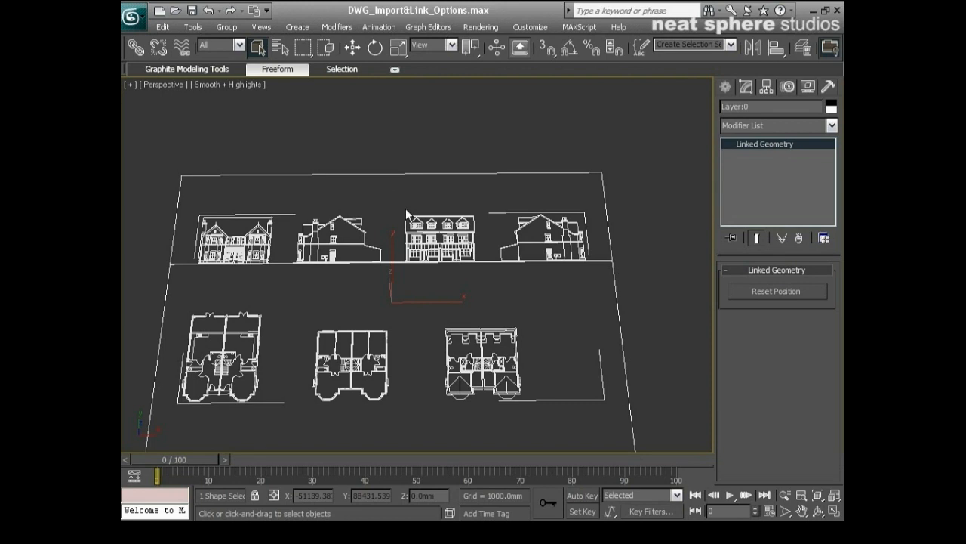
- Bind the linked plot drawing via File Link Manager, confirming Proceed with Bind
left_click(134, 10)
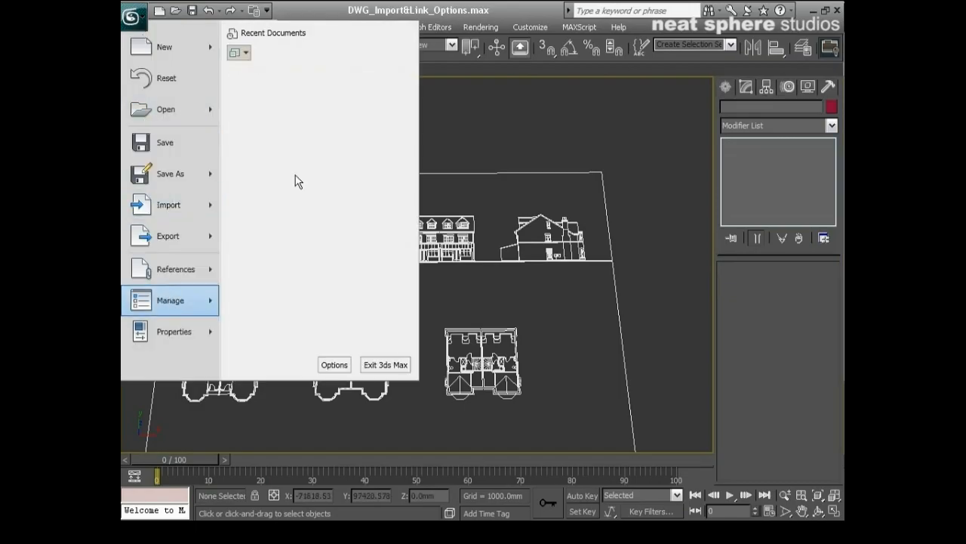
left_click(176, 268)
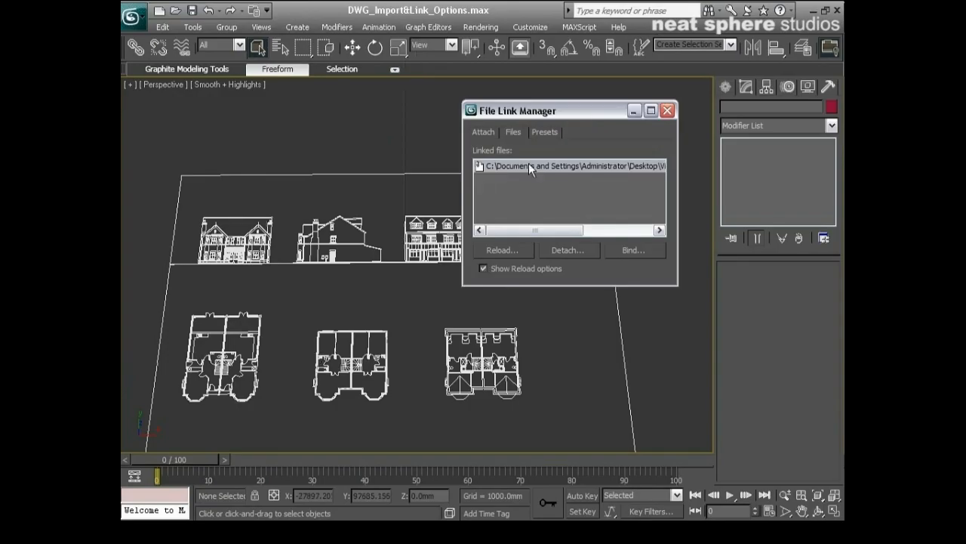
left_click(566, 165)
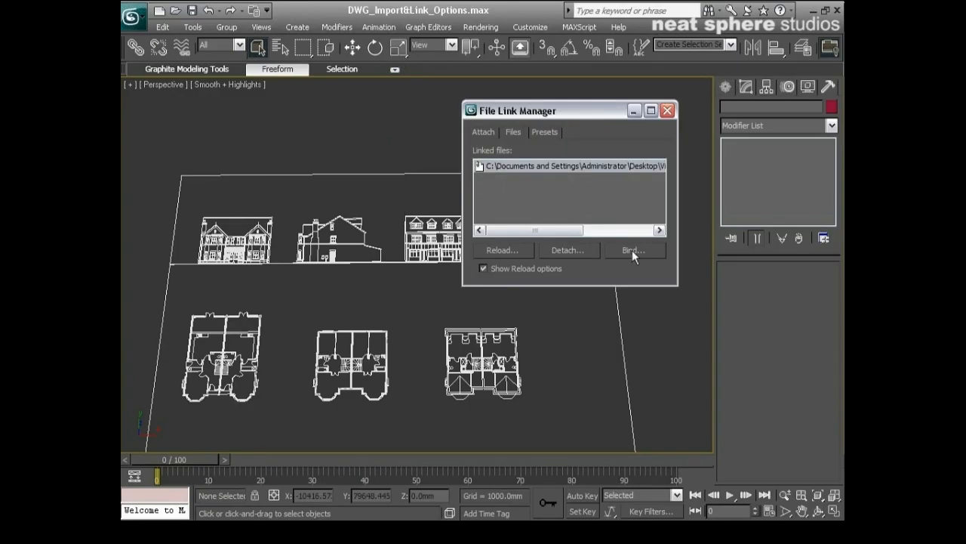
left_click(634, 250)
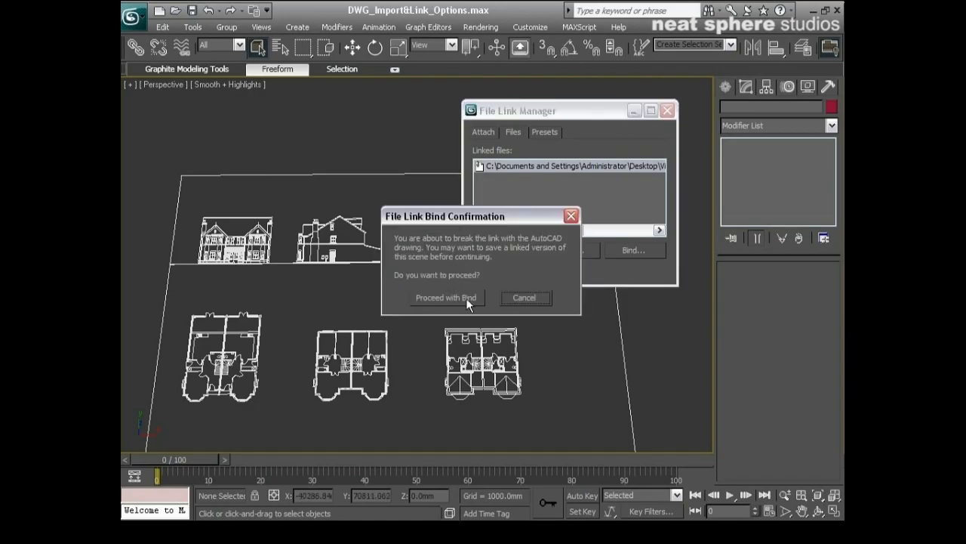
left_click(444, 297)
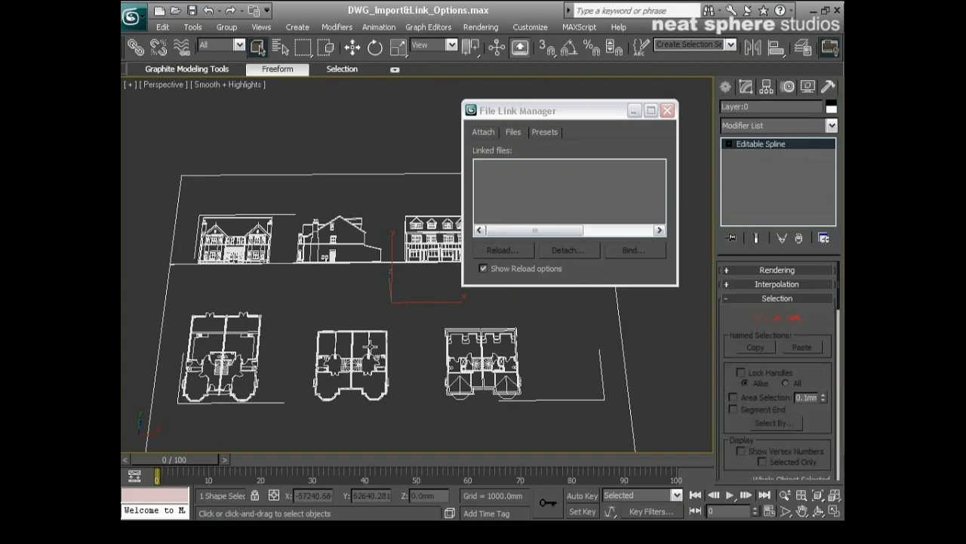
mouse_move(366, 293)
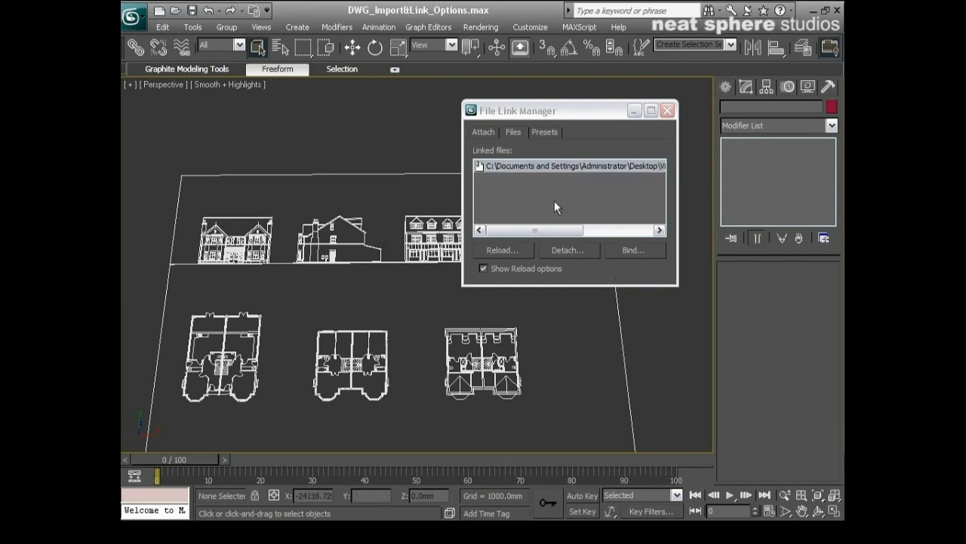
- Undo the bind so Plots 01&02ca.dwg returns to the linked files list
left_click_drag(514, 229, 562, 229)
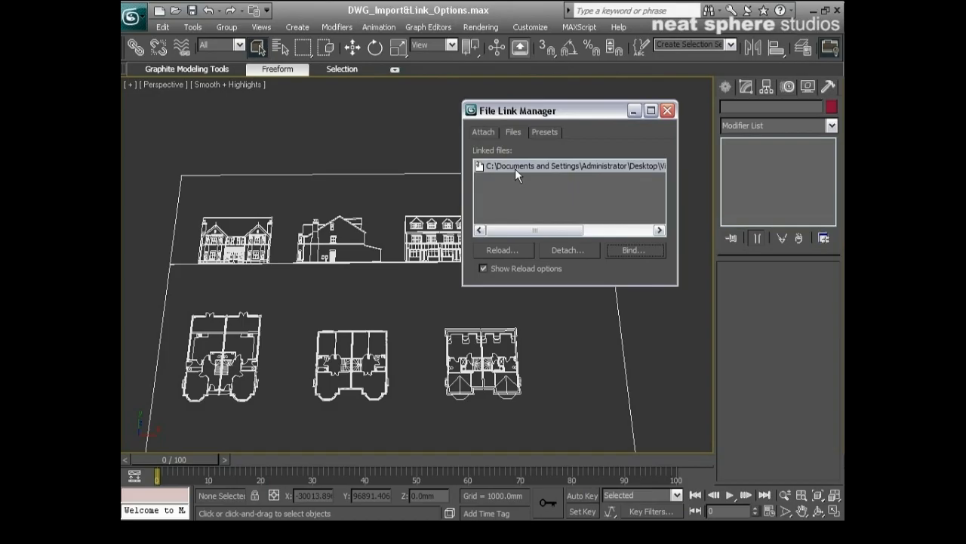
mouse_move(181, 238)
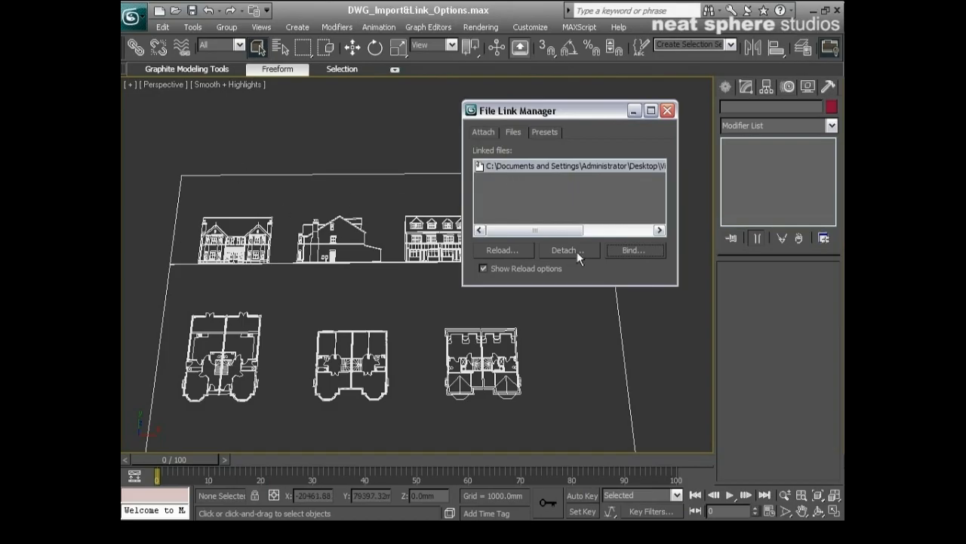
- Detach the linked drawing, answer Yes to the prompt, and close File Link Manager
left_click(567, 250)
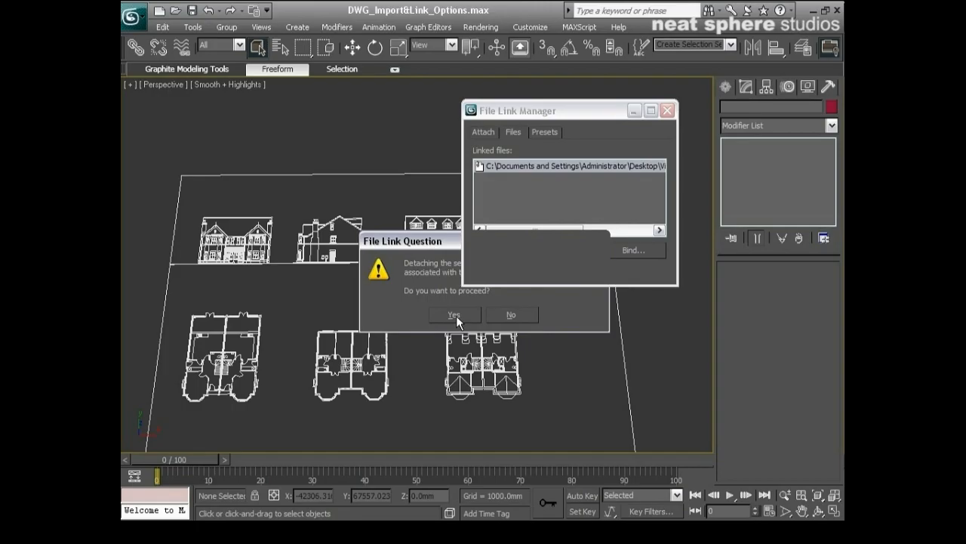
left_click(453, 315)
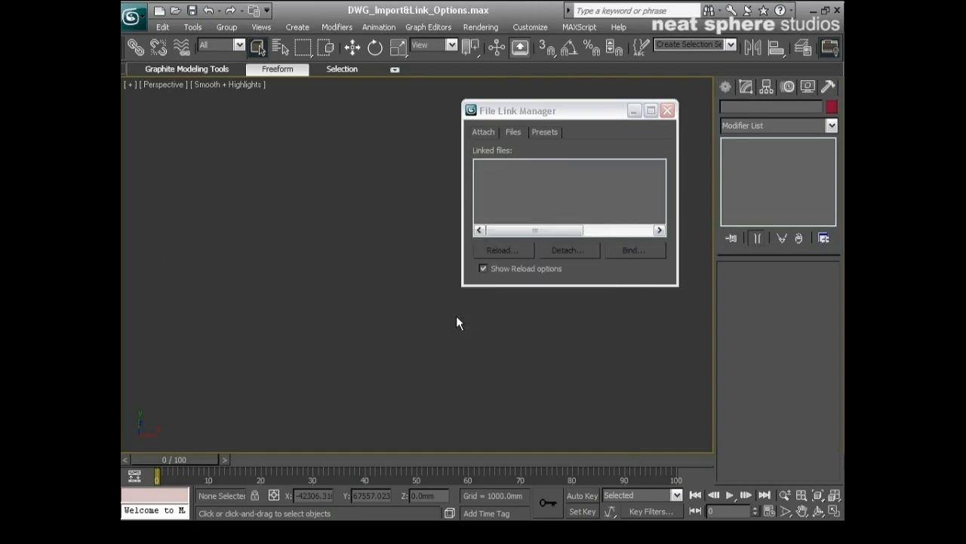
left_click(668, 110)
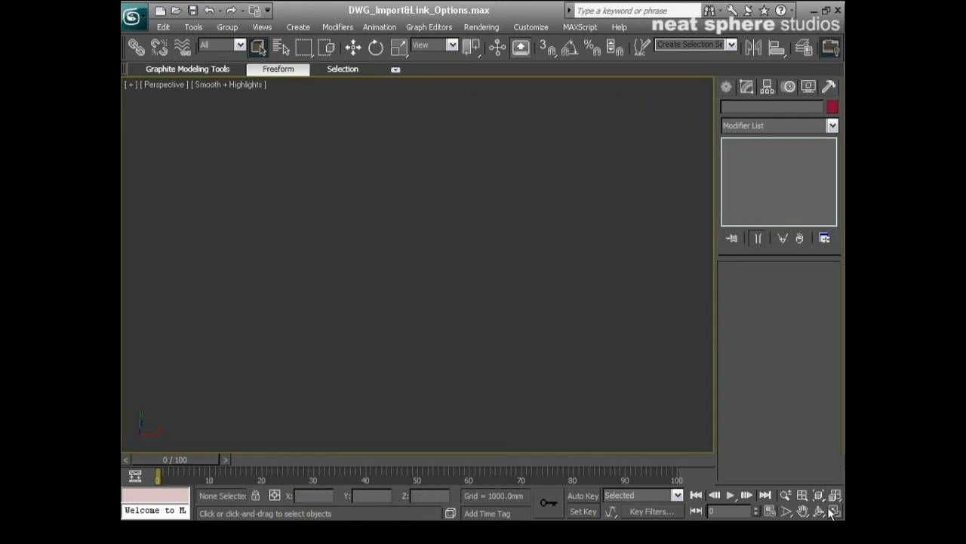